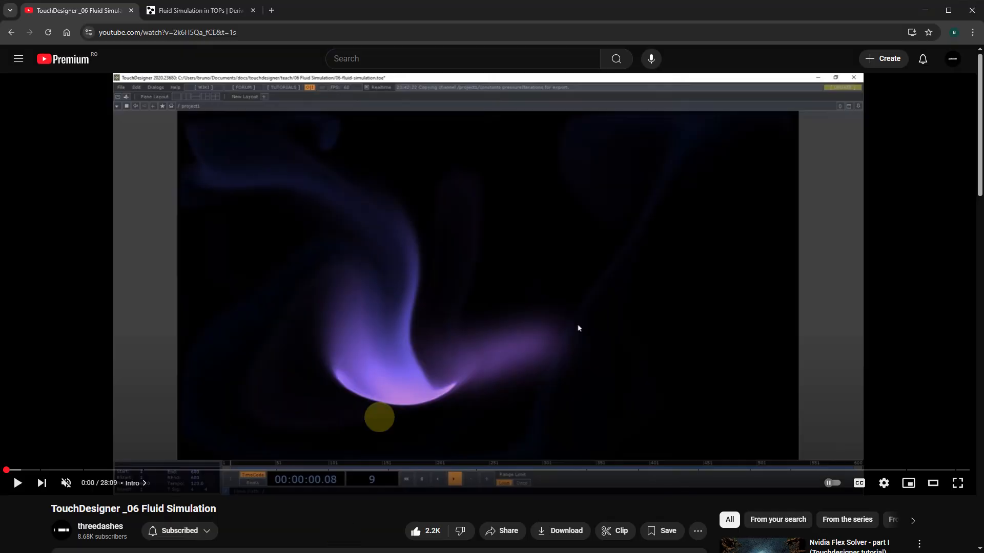
Briefly play the TouchDesigner _06 Fluid Simulation video, then switch to the Derivative tab
{"action": "left_click", "coordinate": [18, 483]}
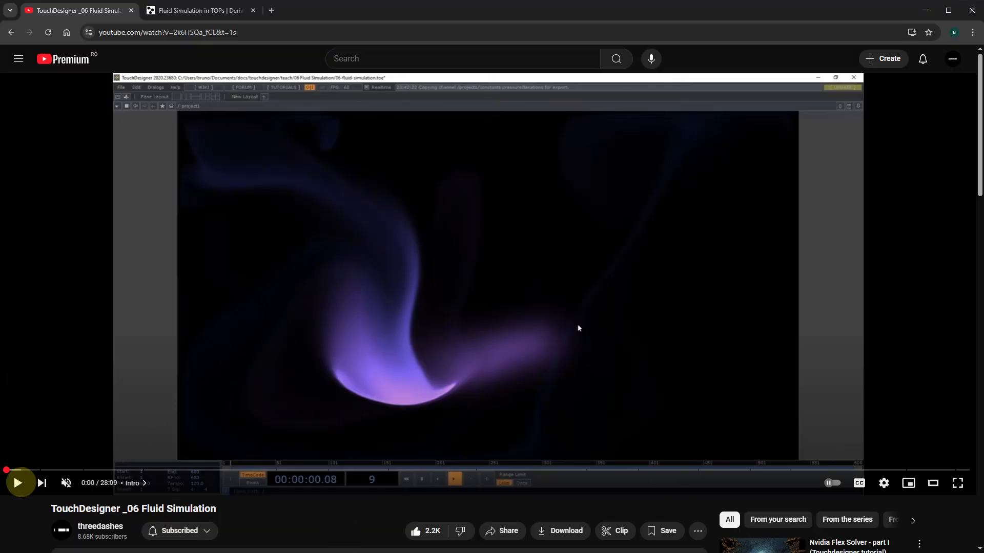
{"action": "left_click", "coordinate": [19, 483]}
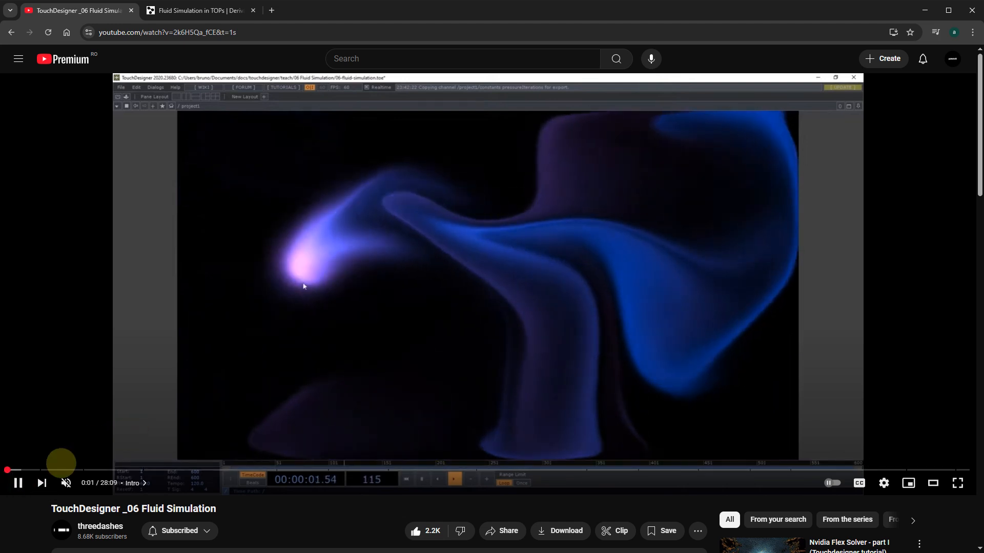
{"action": "left_click", "coordinate": [17, 483]}
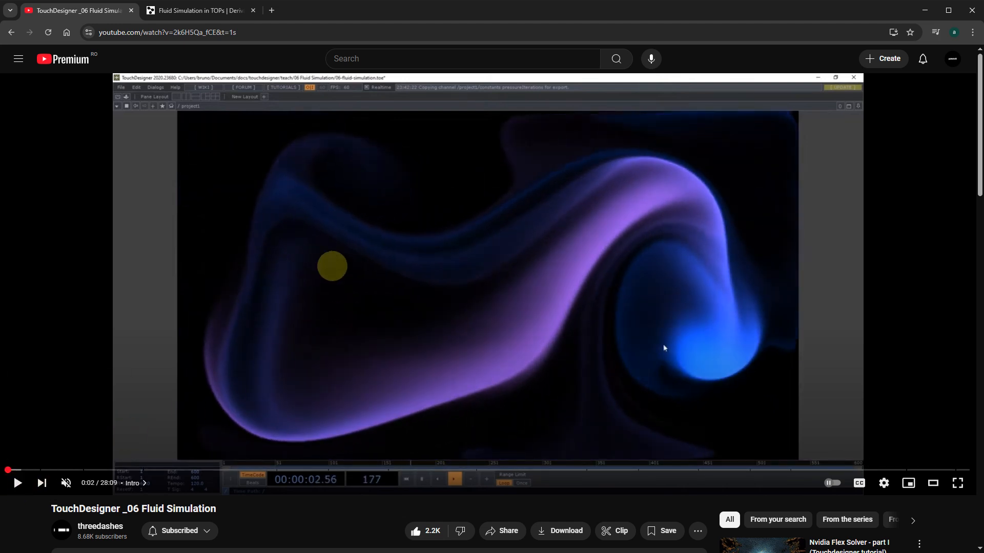
{"action": "left_click", "coordinate": [199, 10]}
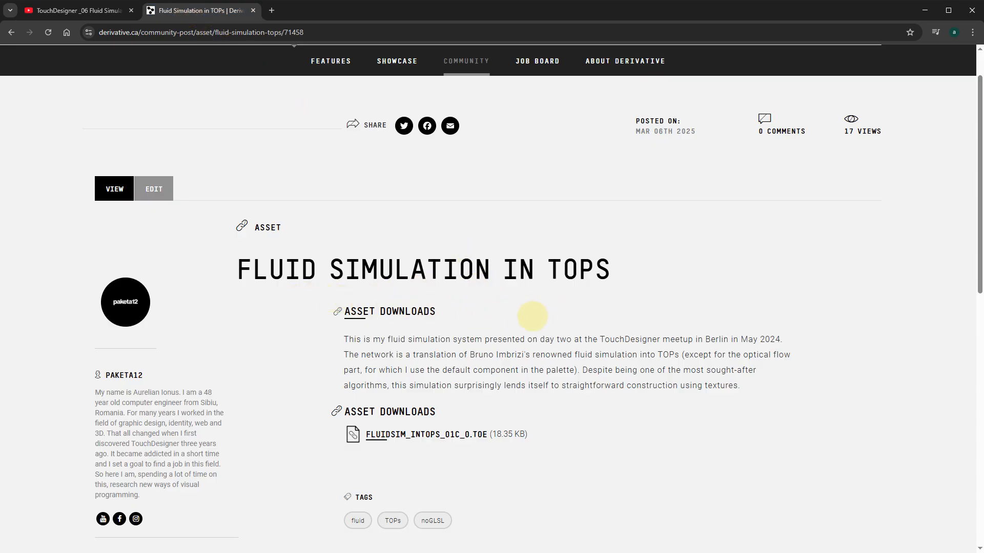
Select a word in the Fluid Simulation in TOPs asset description
{"action": "double_click", "coordinate": [481, 354]}
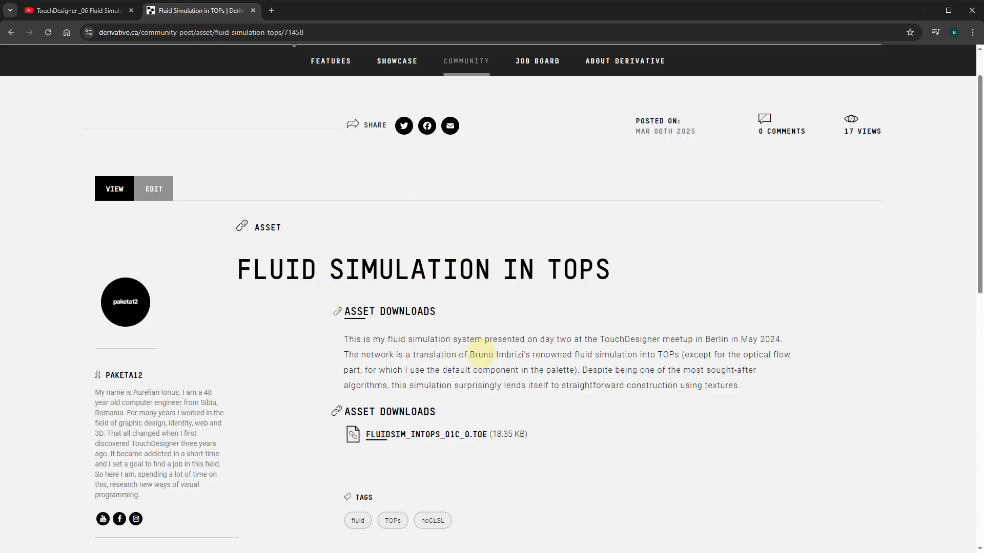
{"action": "mouse_move", "coordinate": [423, 449]}
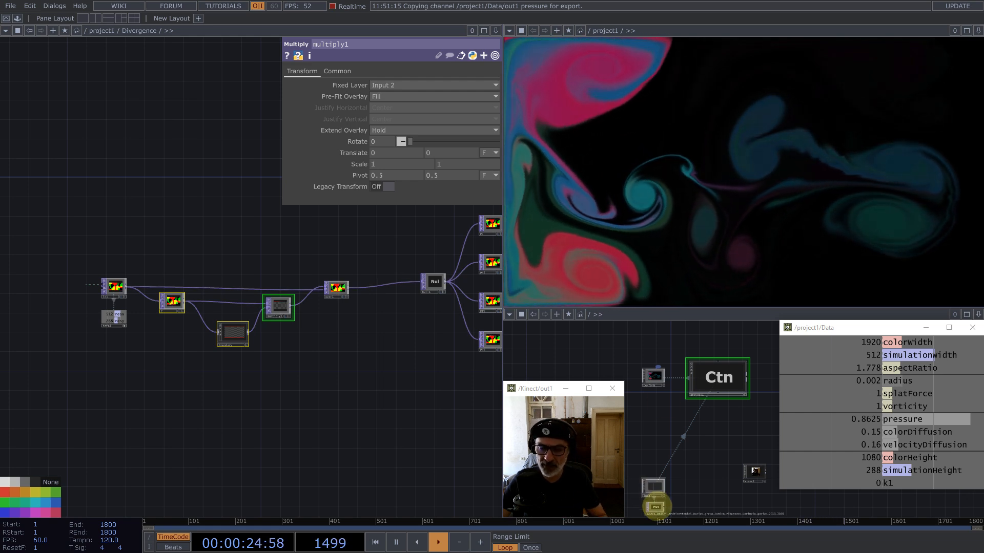
Open the small TOP beside the Ctn component in a viewer
{"action": "right_click", "coordinate": [718, 378]}
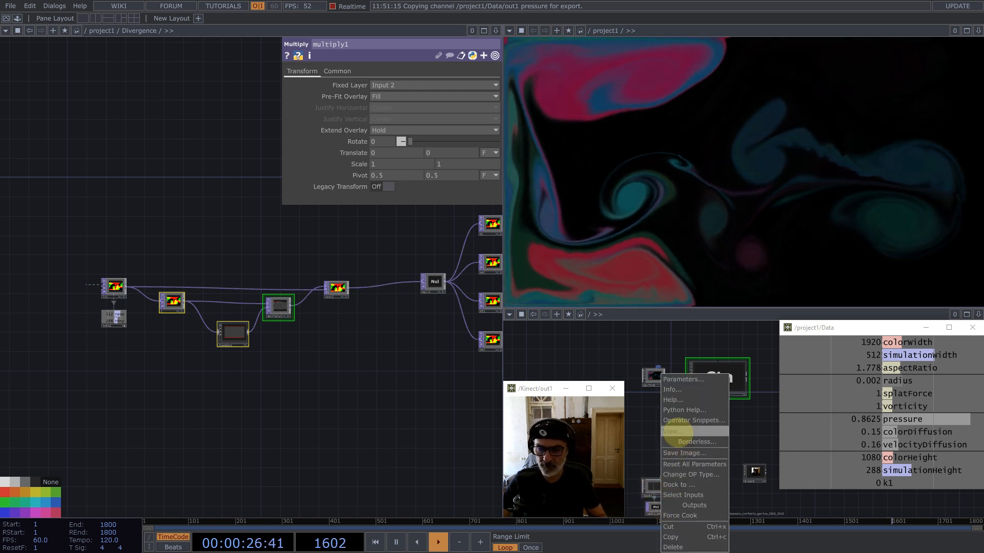
{"action": "left_click", "coordinate": [673, 431]}
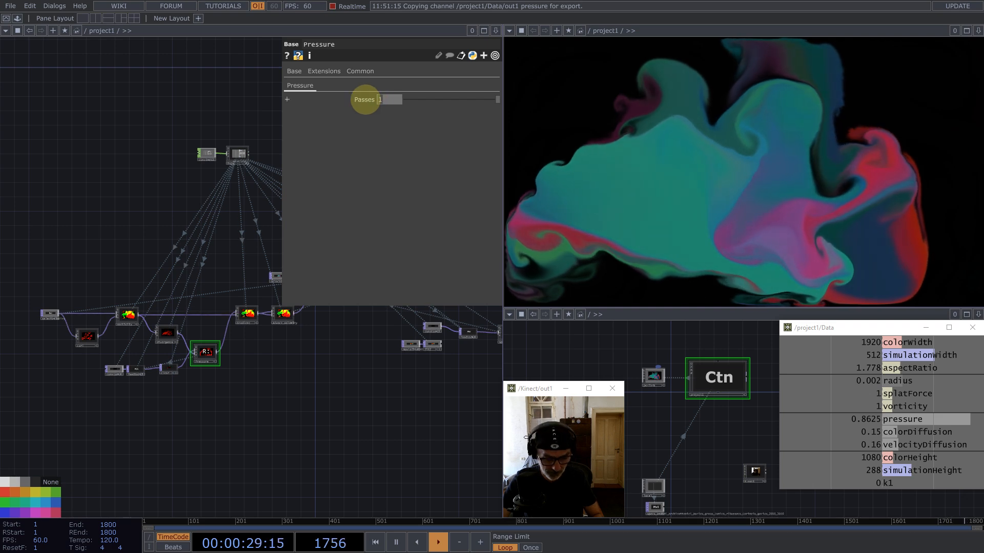
Drag the Pressure component's Passes slider to change its pass count
{"action": "left_click_drag", "start_coordinate": [389, 98], "coordinate": [402, 99]}
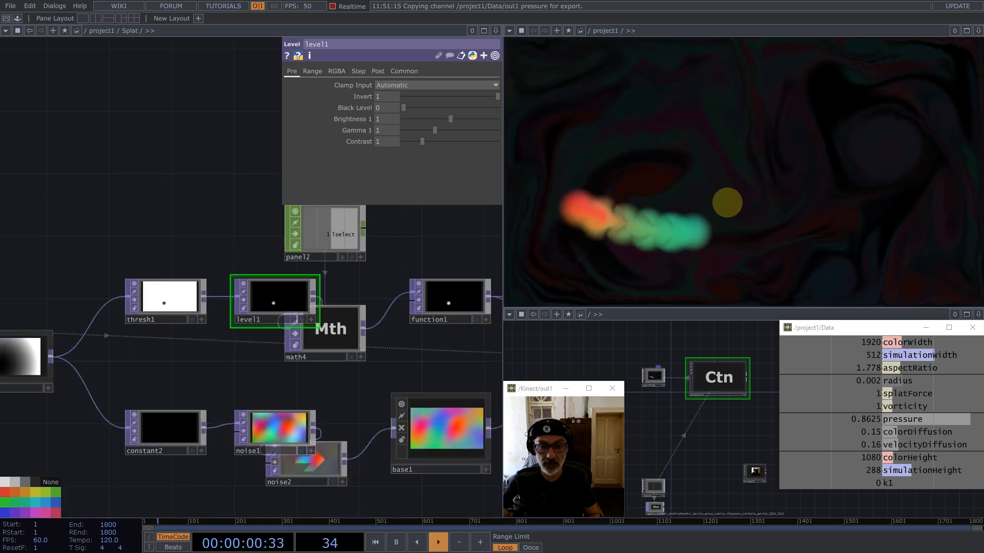
Select function1 to show its pow(x) red-channel settings with exponent 0.69
{"action": "left_click", "coordinate": [448, 298]}
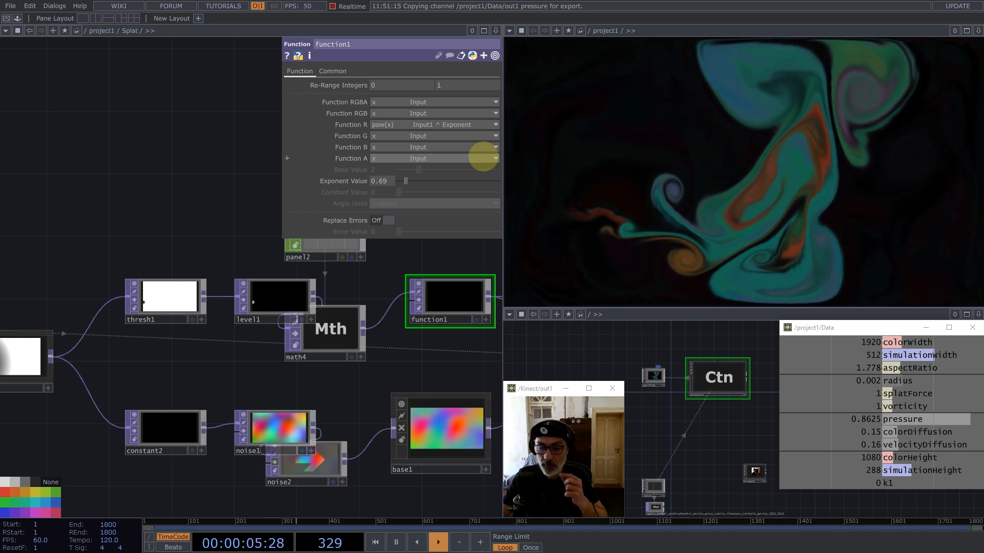
Drag function1's Exponent Value up to about 6.65, then undo the change
{"action": "left_click_drag", "start_coordinate": [405, 181], "coordinate": [461, 181]}
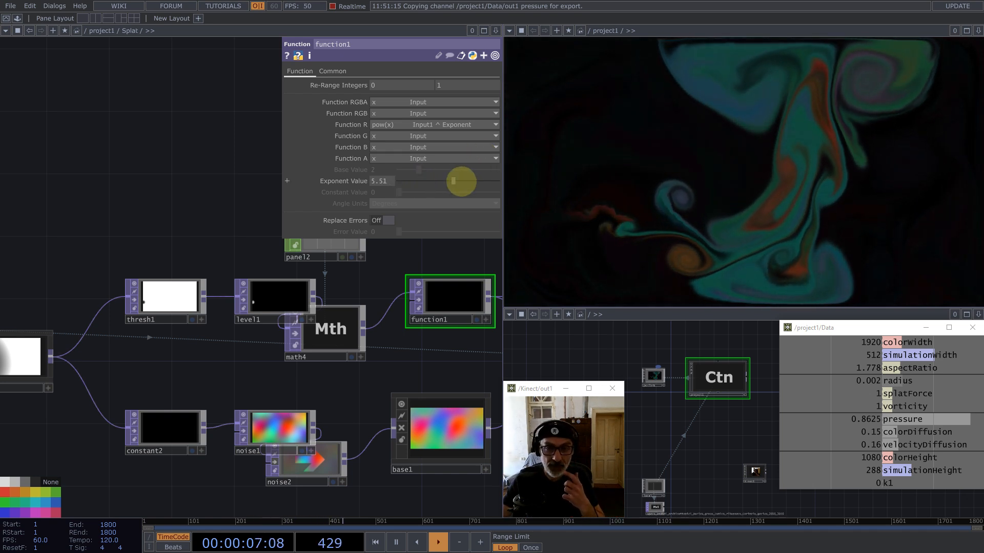
{"action": "left_click_drag", "start_coordinate": [461, 182], "coordinate": [464, 181]}
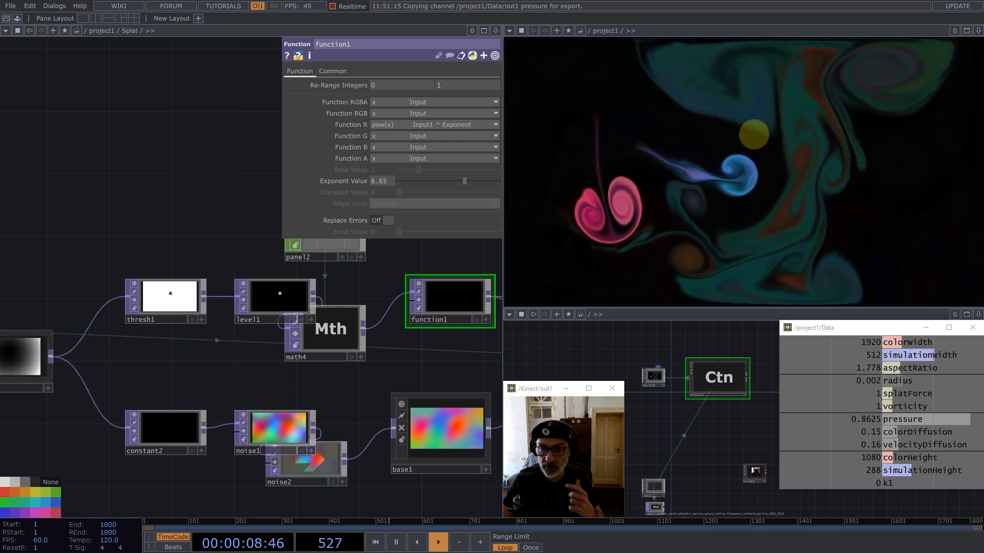
{"action": "key", "text": "ctrl+z"}
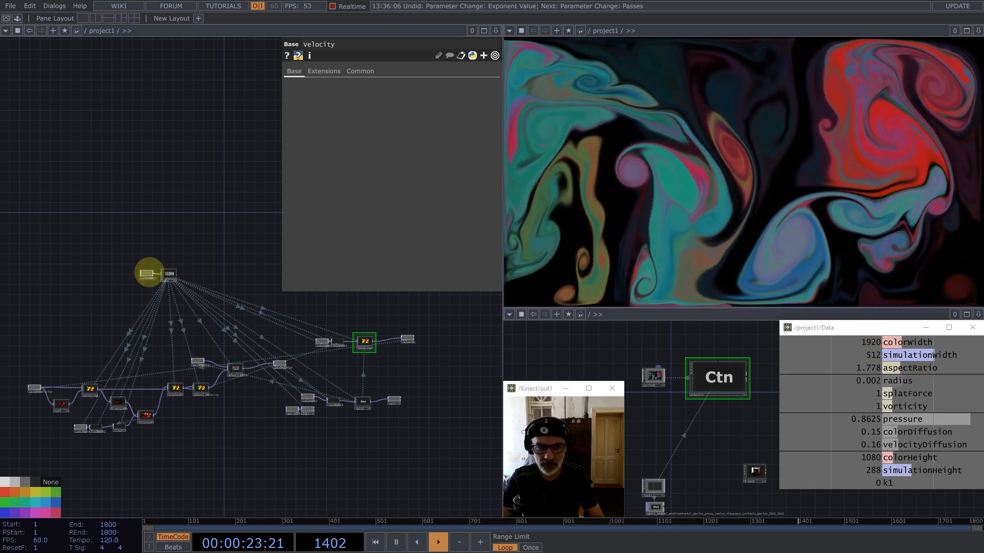
{"action": "left_click", "coordinate": [147, 275]}
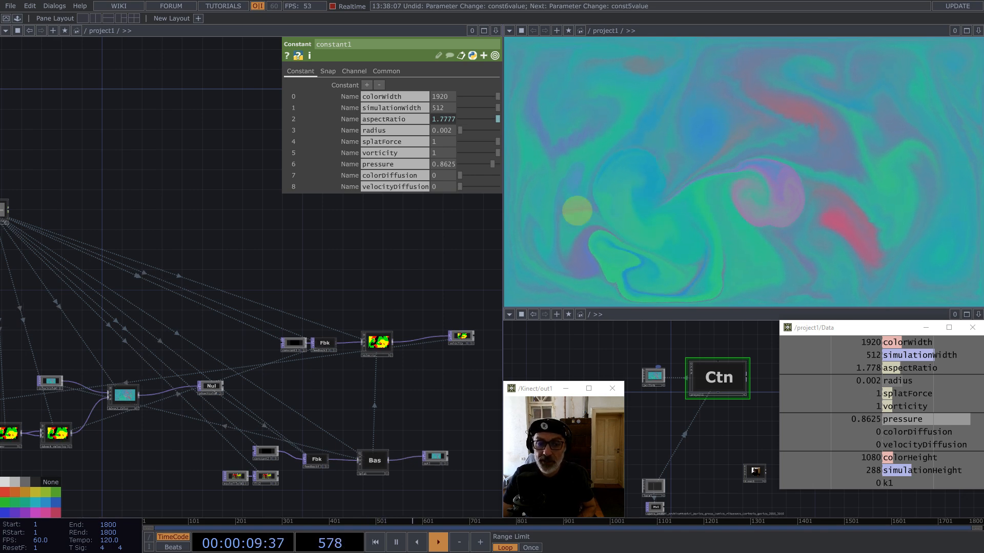
Drag blur1's Filter Size from 7 up to 17 and fine-tune it
{"action": "right_click", "coordinate": [395, 390]}
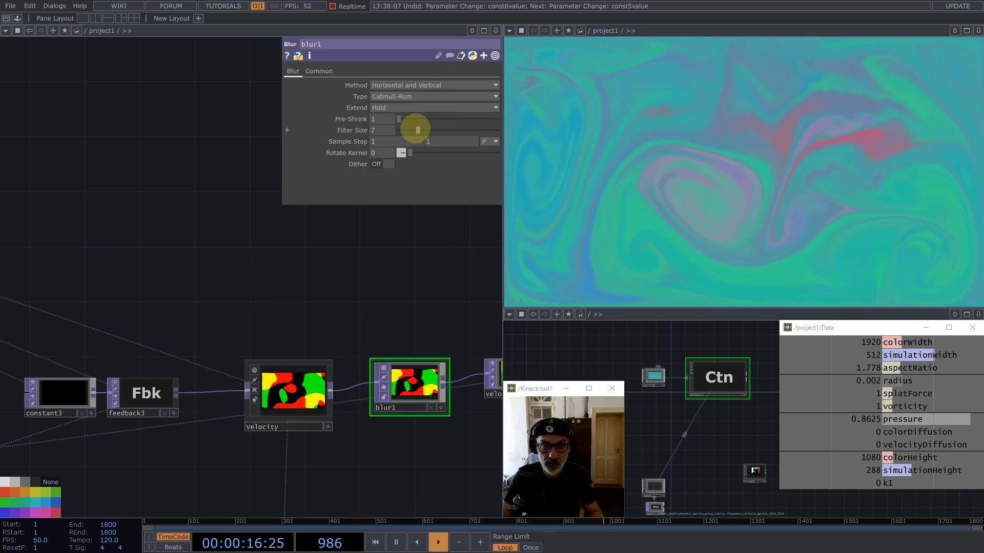
{"action": "left_click_drag", "start_coordinate": [416, 130], "coordinate": [450, 130]}
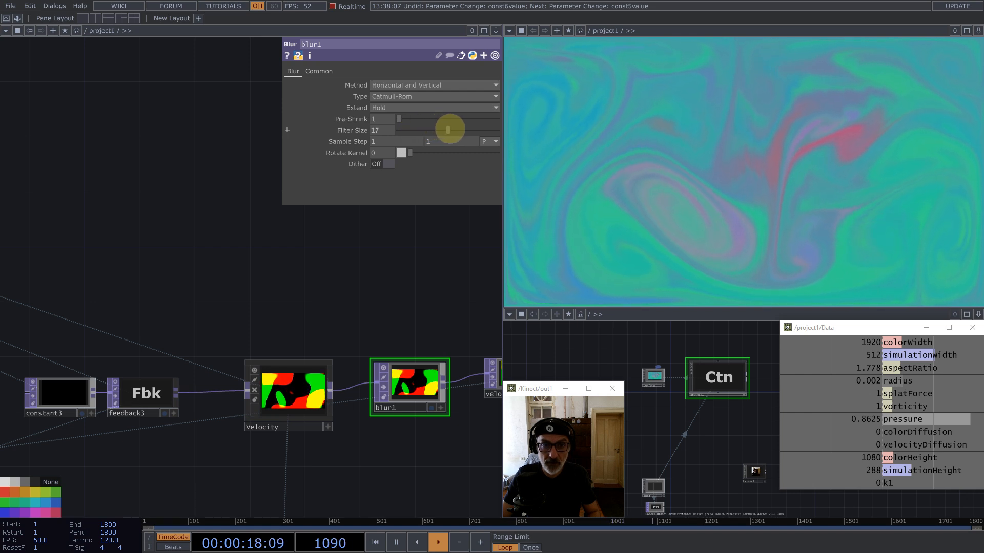
{"action": "left_click_drag", "start_coordinate": [449, 129], "coordinate": [446, 130]}
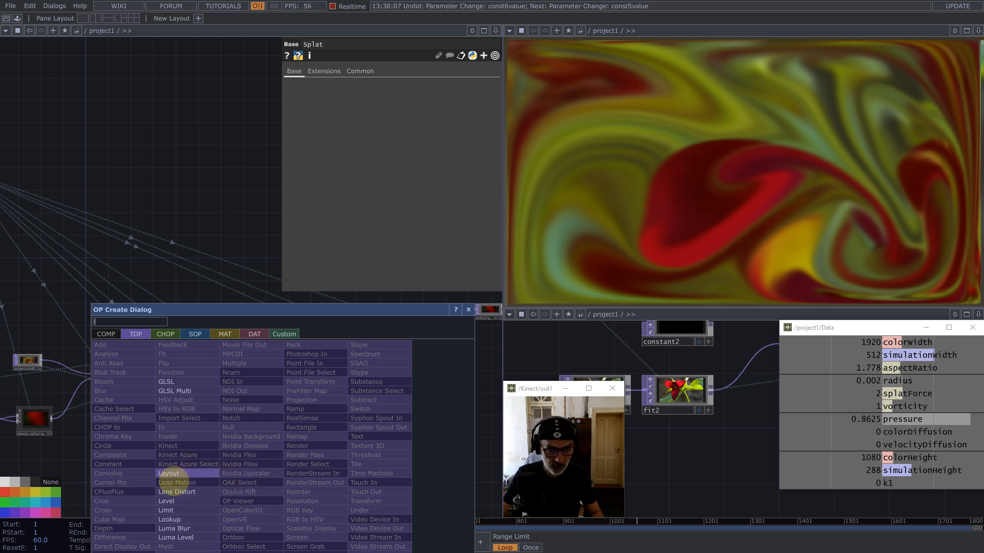
Show level1's Post page for opacity 0.1 and create an Over operator
{"action": "left_click", "coordinate": [168, 501]}
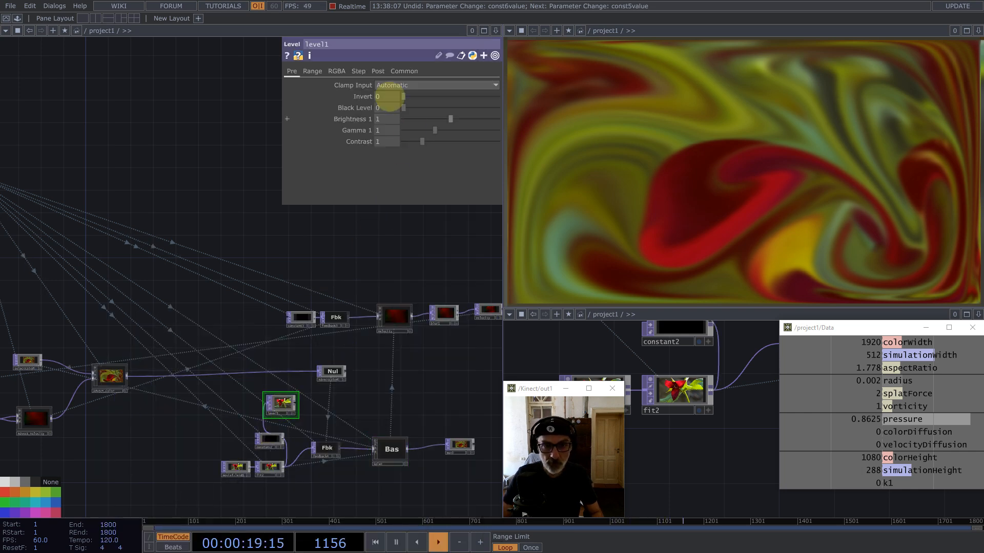
{"action": "left_click", "coordinate": [378, 71]}
{"action": "type", "text": "over"}
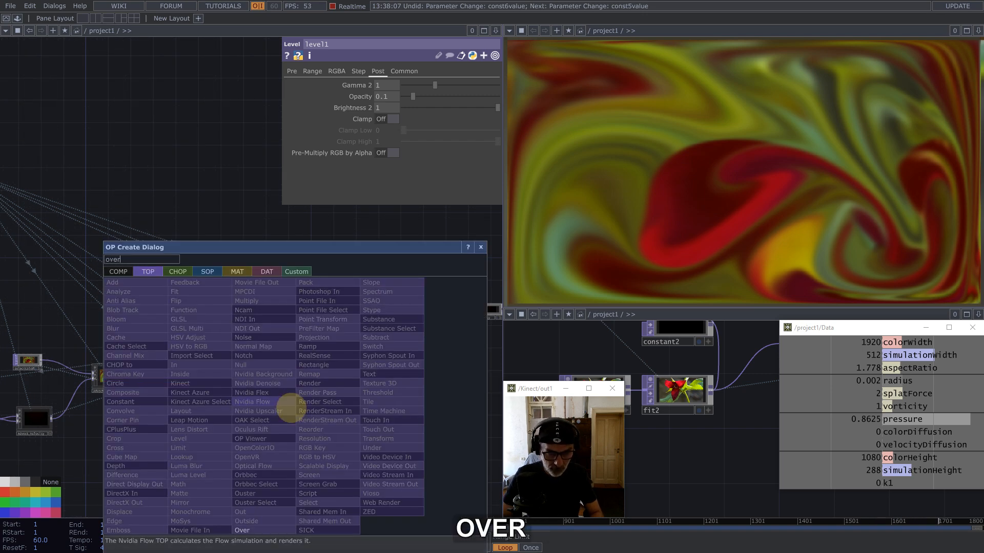
{"action": "left_click", "coordinate": [243, 530]}
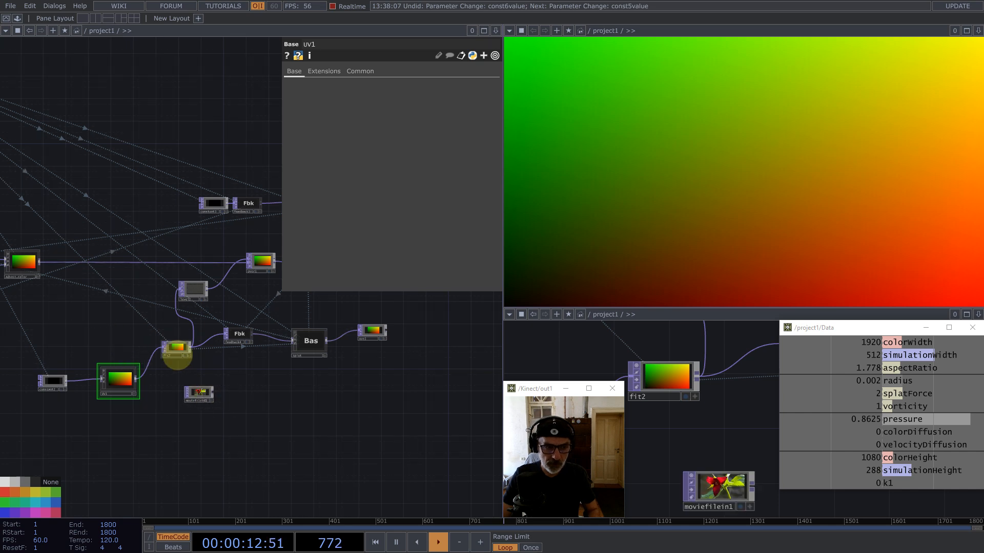
Paste fit3 after moviefilein1, remove reorder1, and add a Remap operator via 're'
{"action": "key", "text": "ctrl+v"}
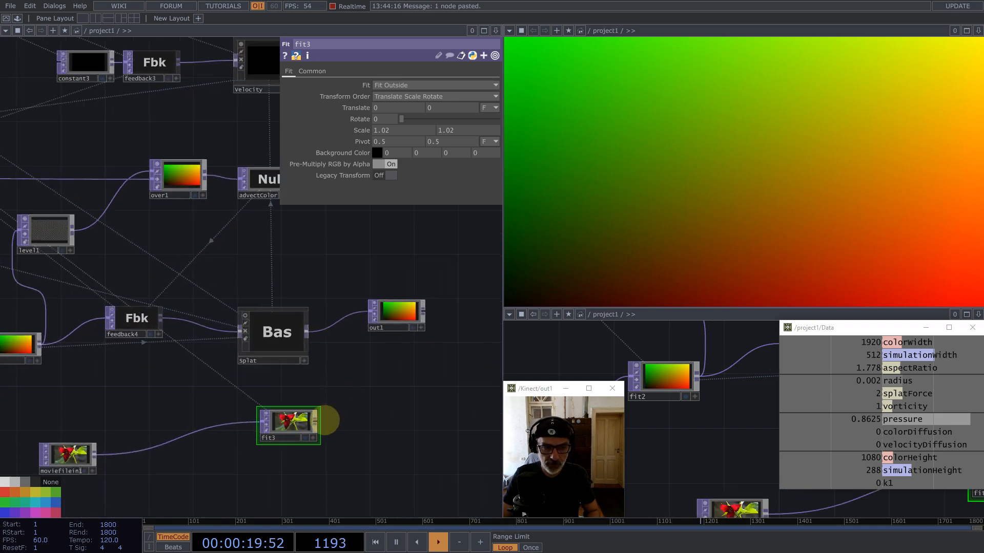
{"action": "key", "text": "tab"}
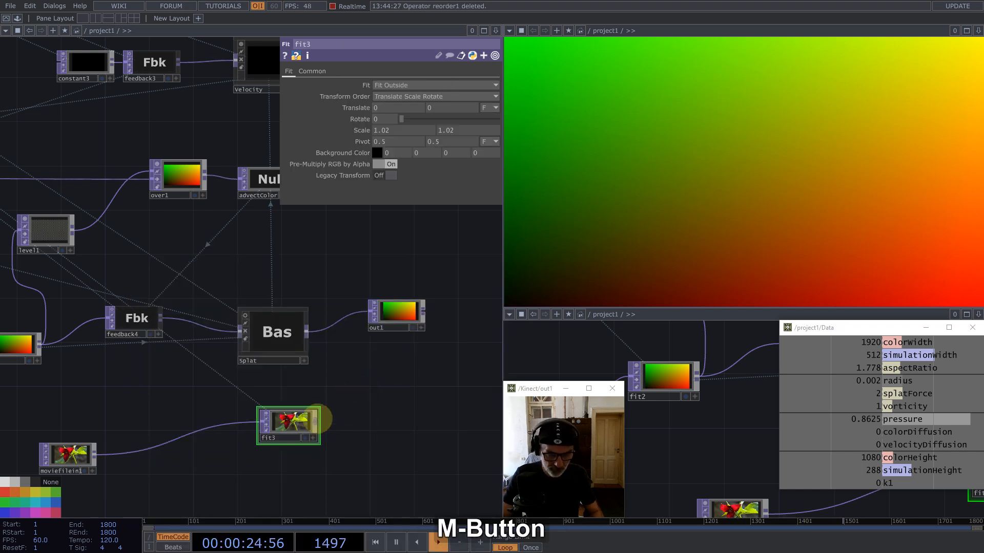
{"action": "type", "text": "re"}
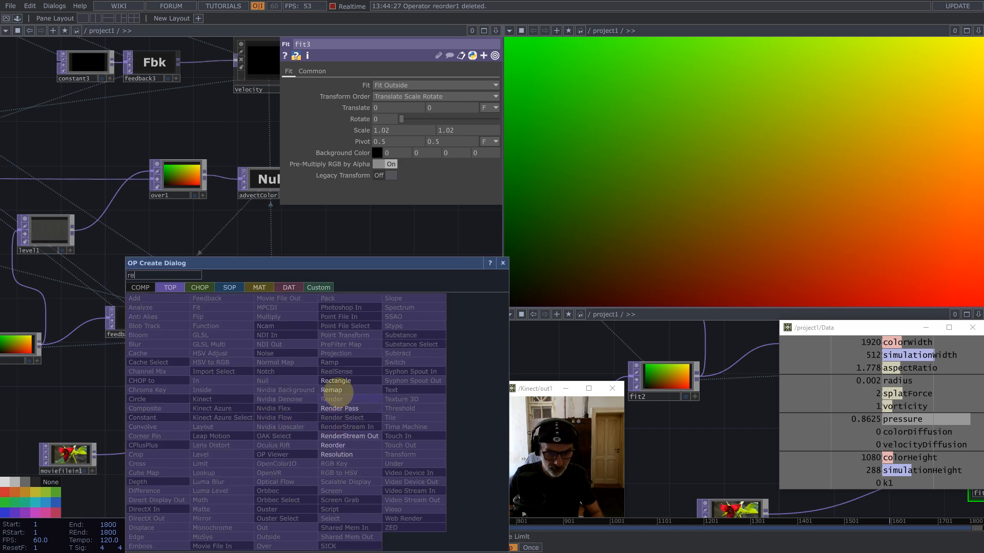
{"action": "left_click", "coordinate": [331, 390]}
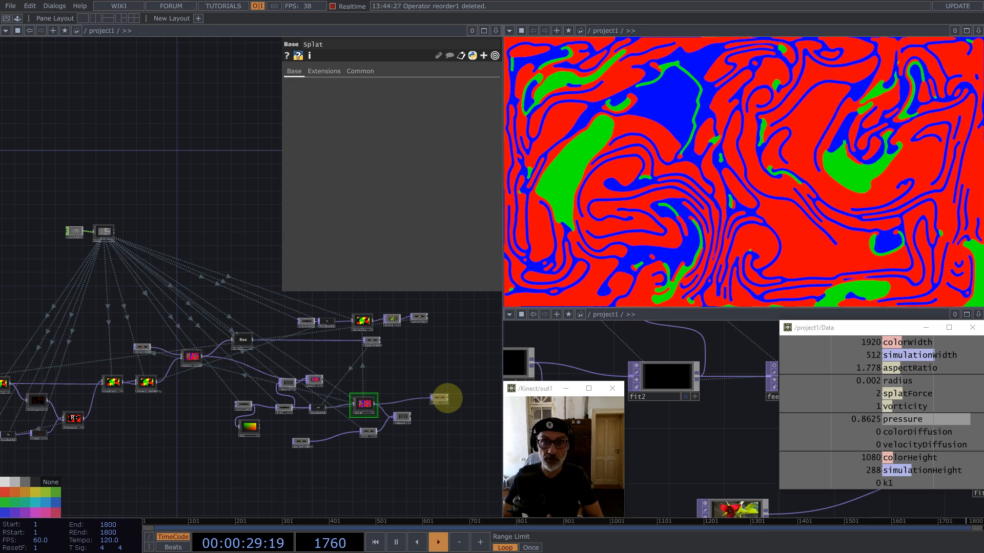
Jump timeline playback back to frame 1
{"action": "left_click", "coordinate": [374, 541]}
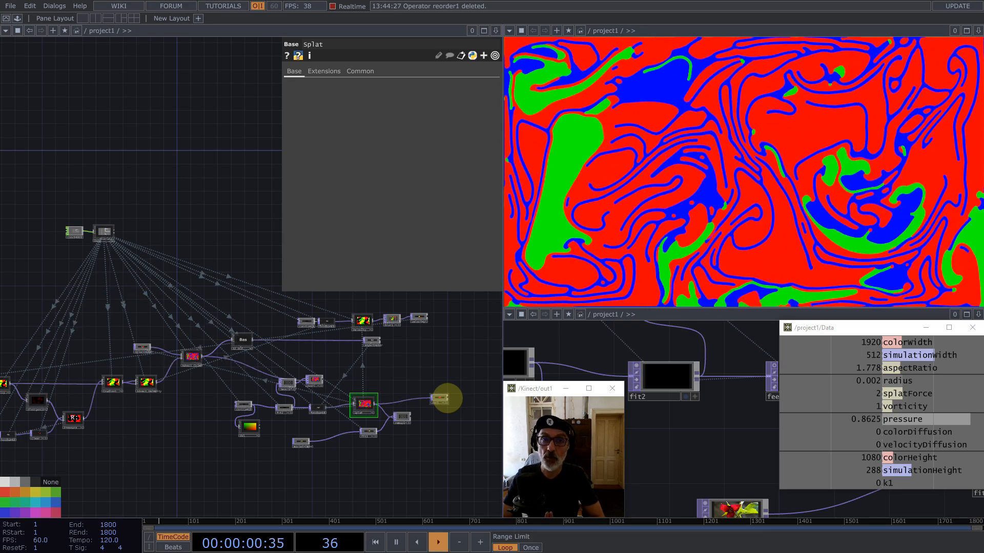